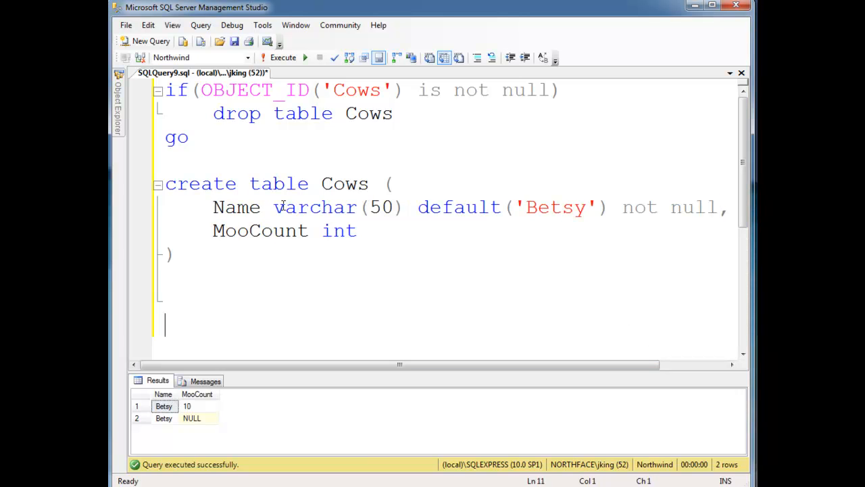
# Step: Review the Name column definition and its not null constraint in the Cows table
pyautogui.click(270, 230)
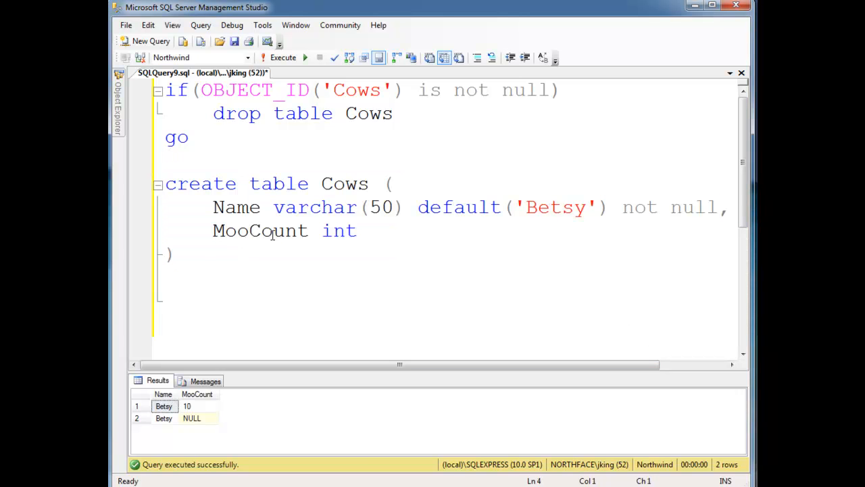
pyautogui.moveTo(189, 206); pyautogui.dragTo(708, 207)
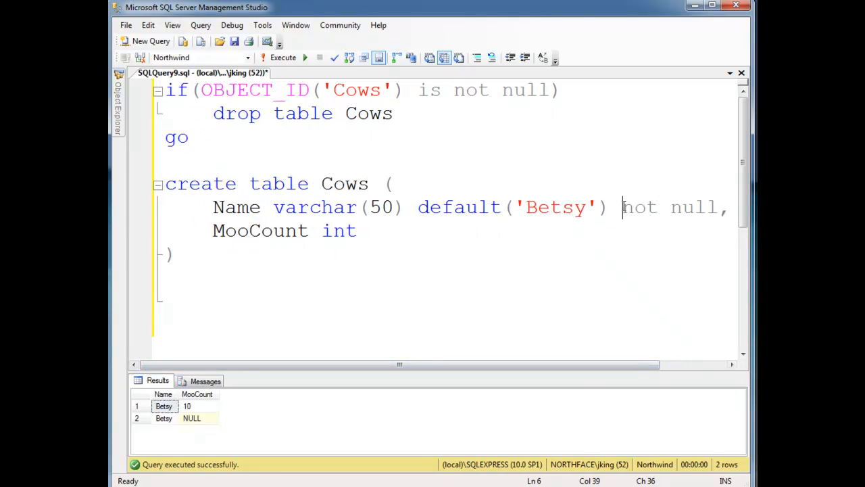
pyautogui.moveTo(624, 207); pyautogui.dragTo(719, 207)
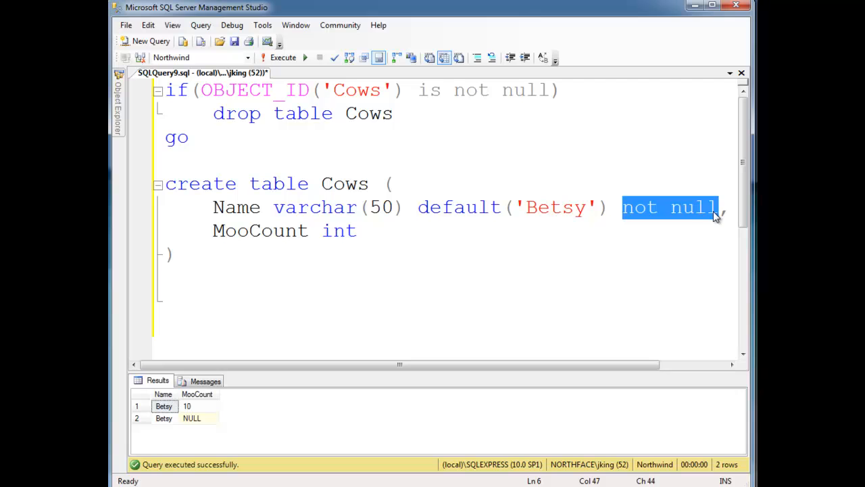
pyautogui.moveTo(711, 219)
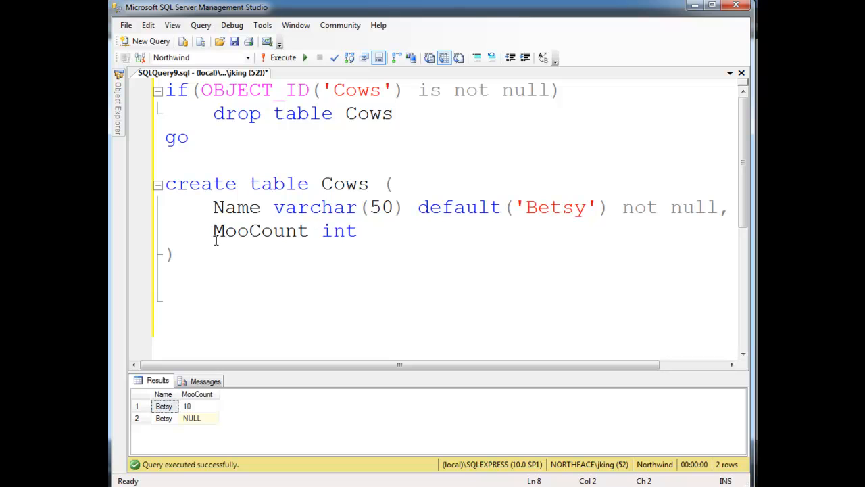
pyautogui.moveTo(210, 403)
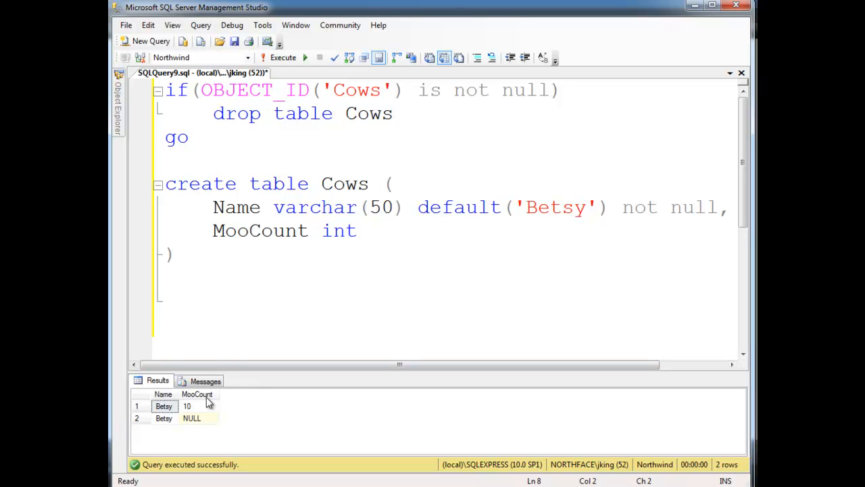
pyautogui.moveTo(167, 430)
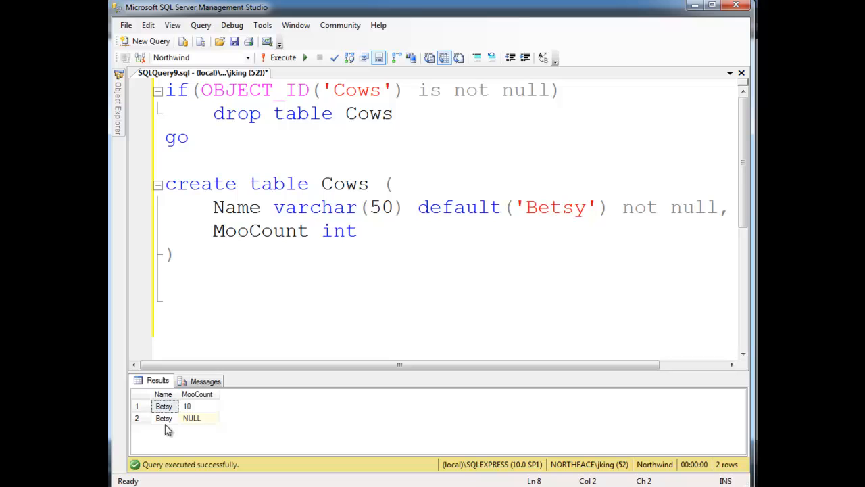
pyautogui.moveTo(206, 422)
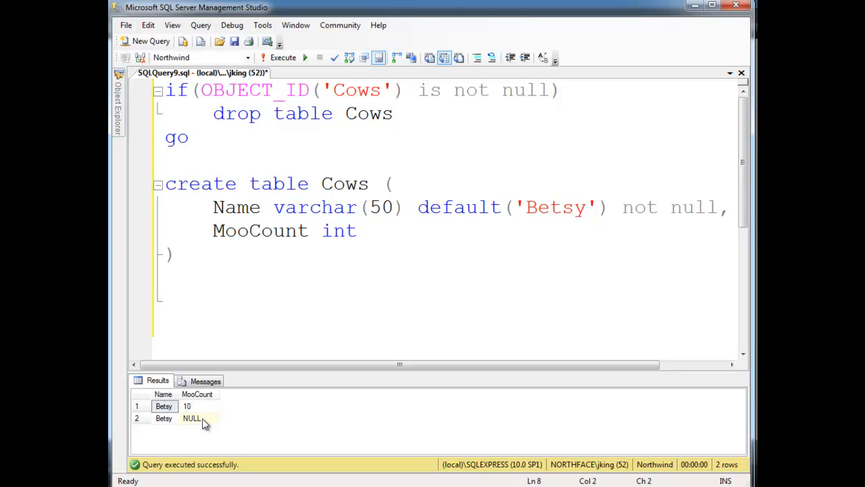
pyautogui.moveTo(205, 426)
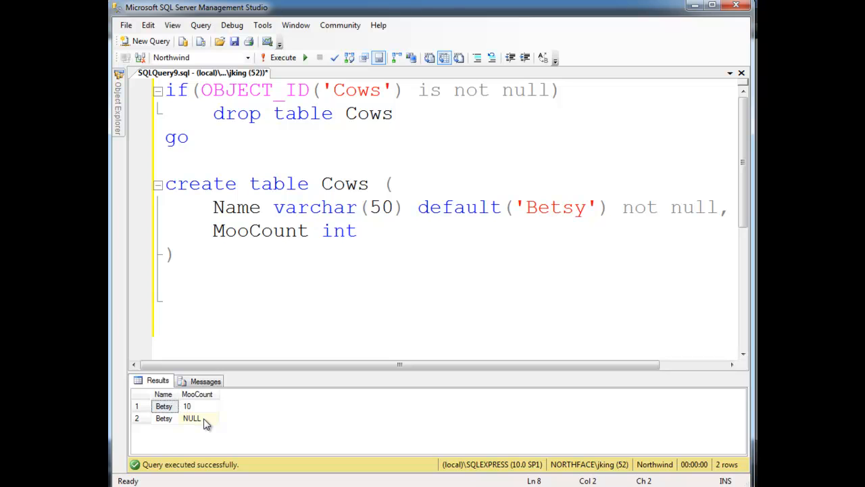
pyautogui.click(177, 254)
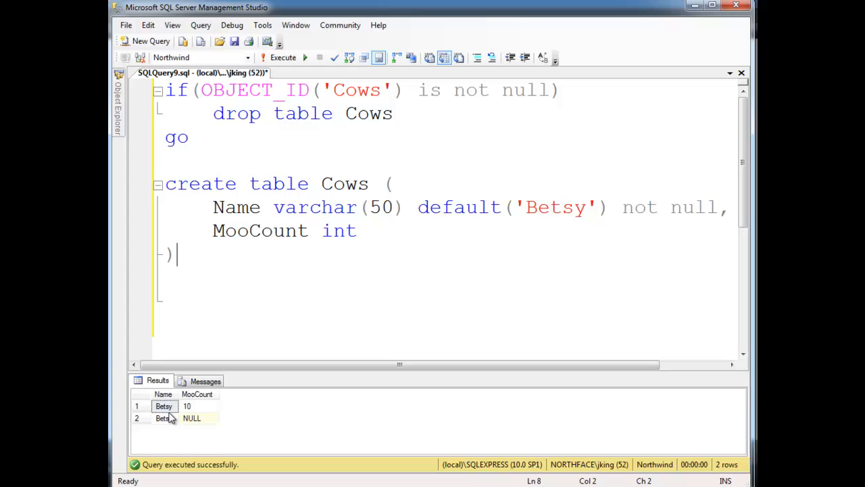
pyautogui.moveTo(196, 418)
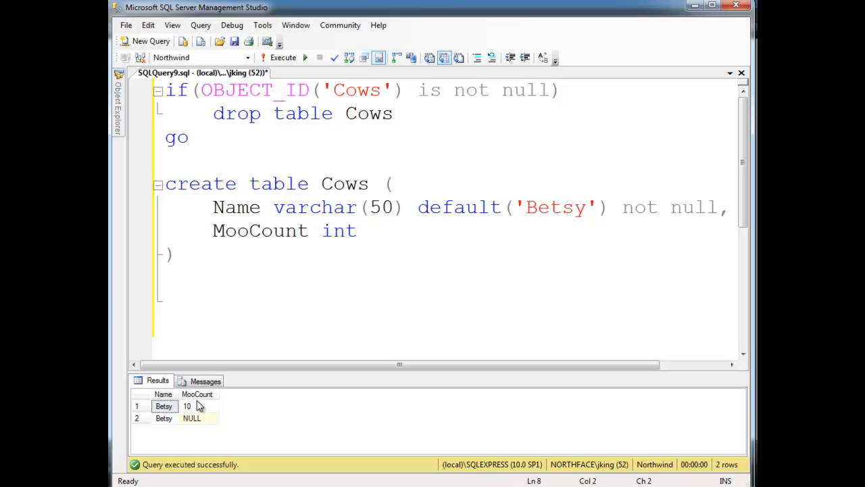
pyautogui.moveTo(199, 422)
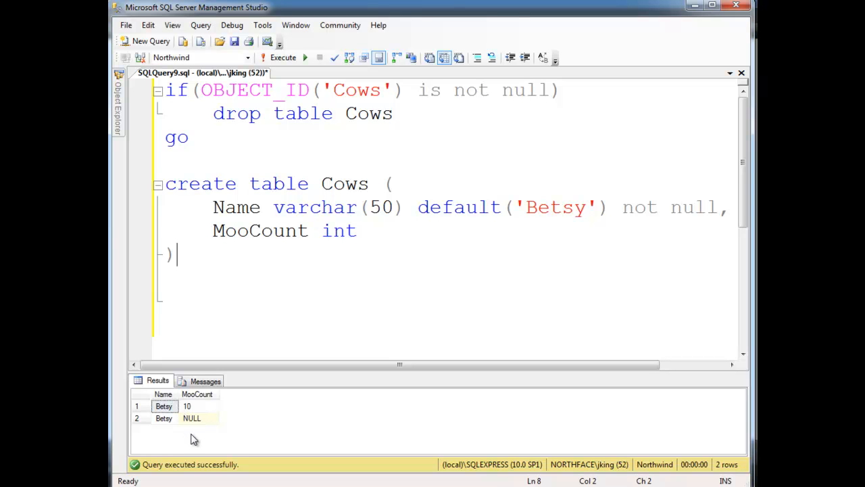
pyautogui.moveTo(186, 406)
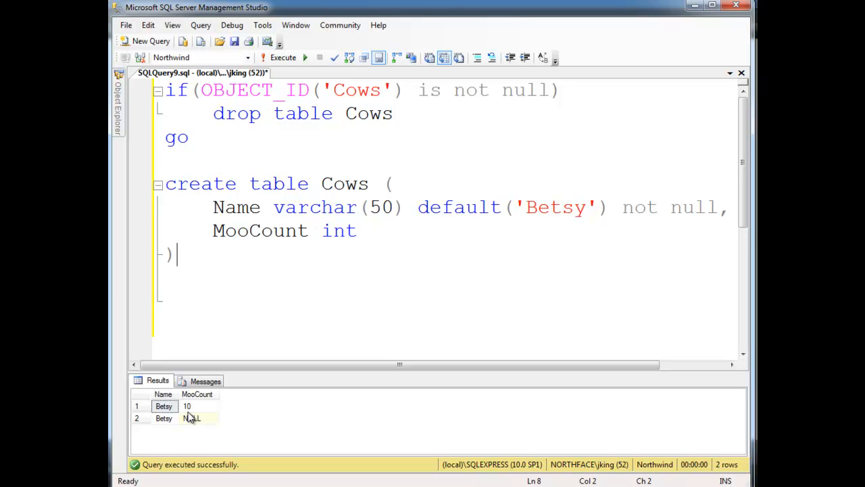
# Step: Add 'ID int,' as the first column of the Cows table, above Name
pyautogui.click(213, 207)
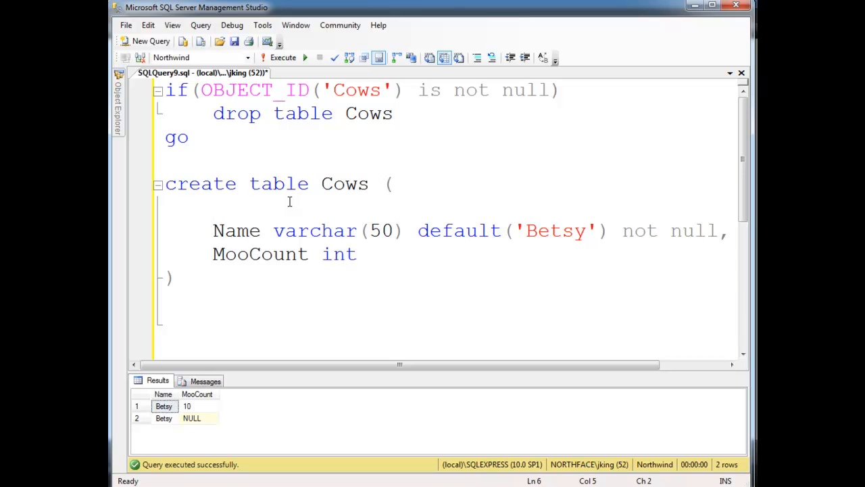
pyautogui.write('ID')
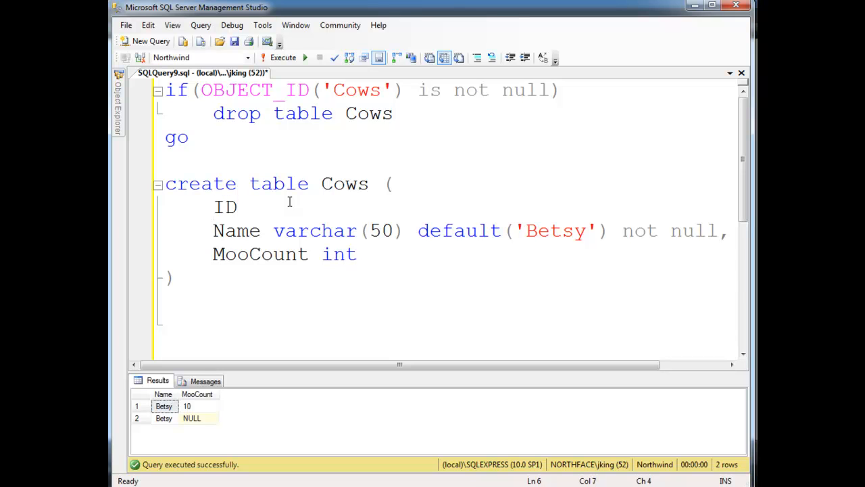
pyautogui.write('INT')
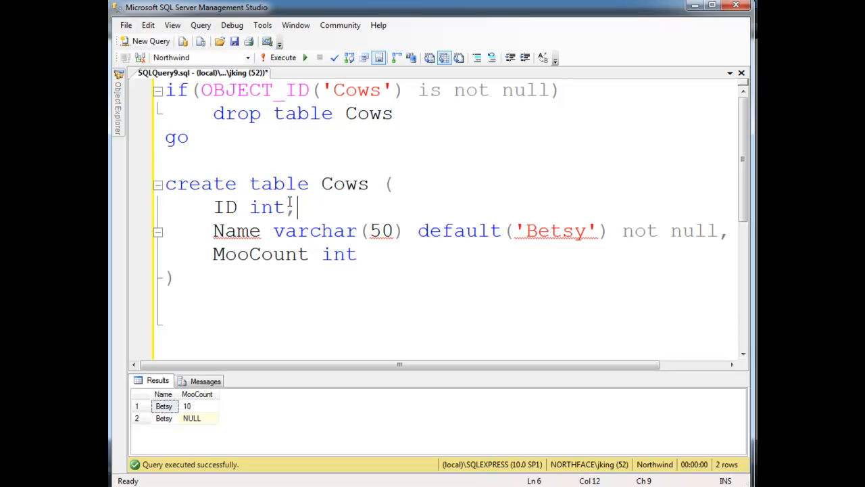
pyautogui.click(179, 279)
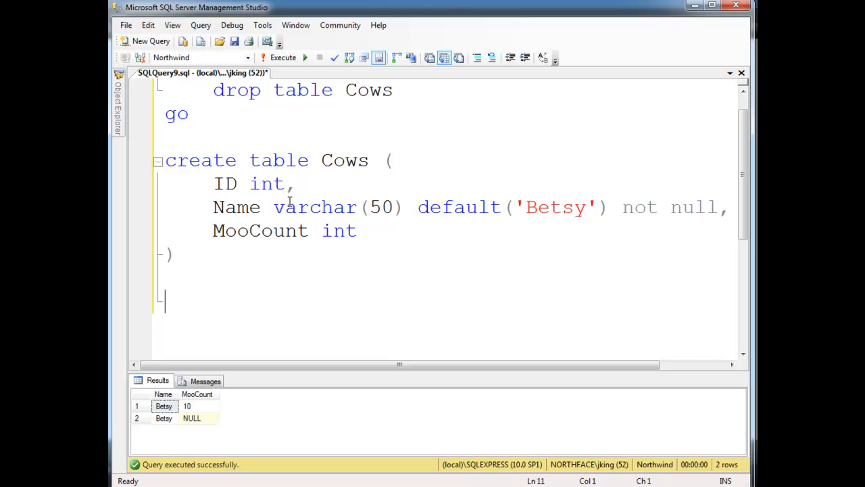
# Step: Write 'insert into Cows values(5, 'Betsy', 0)' below the table definition
pyautogui.write('insert into')
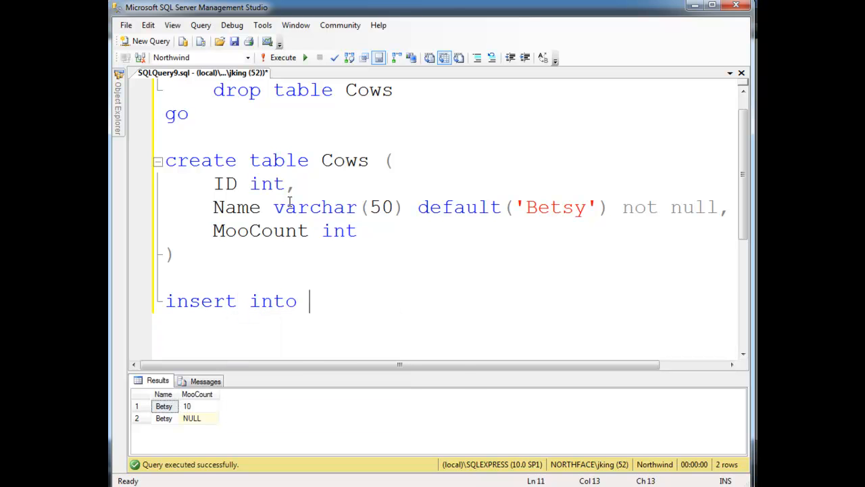
pyautogui.write('Cows values(')
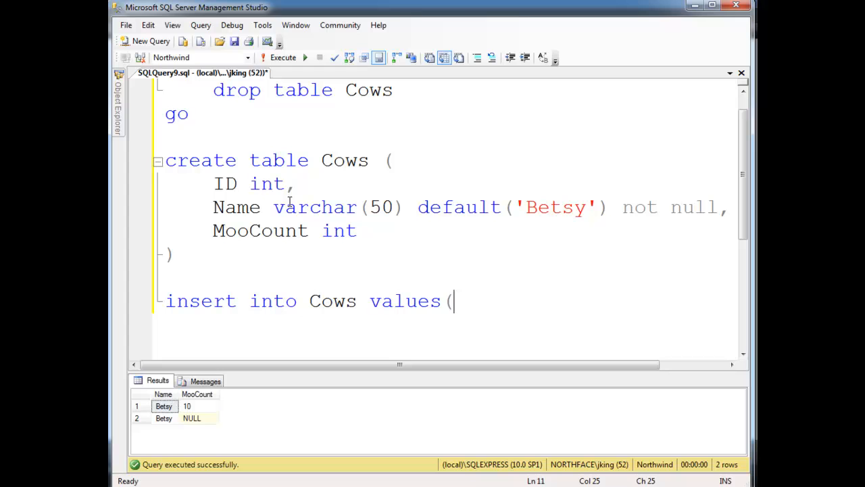
pyautogui.click(255, 184)
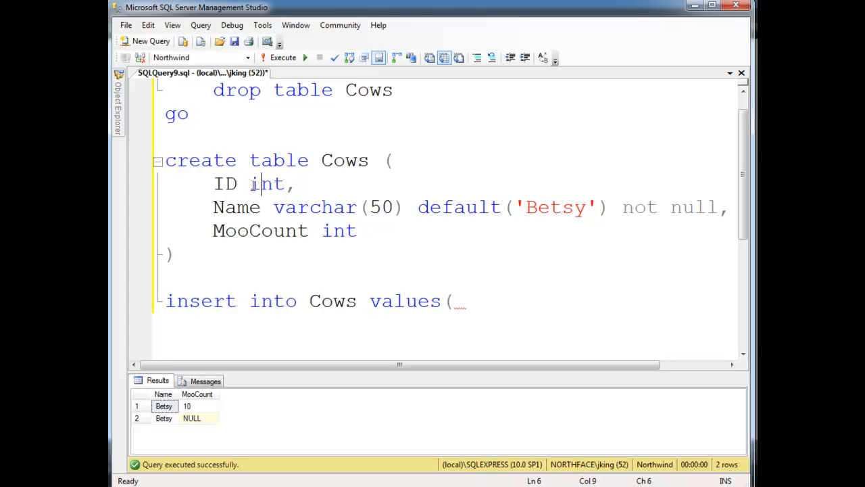
pyautogui.write('5')
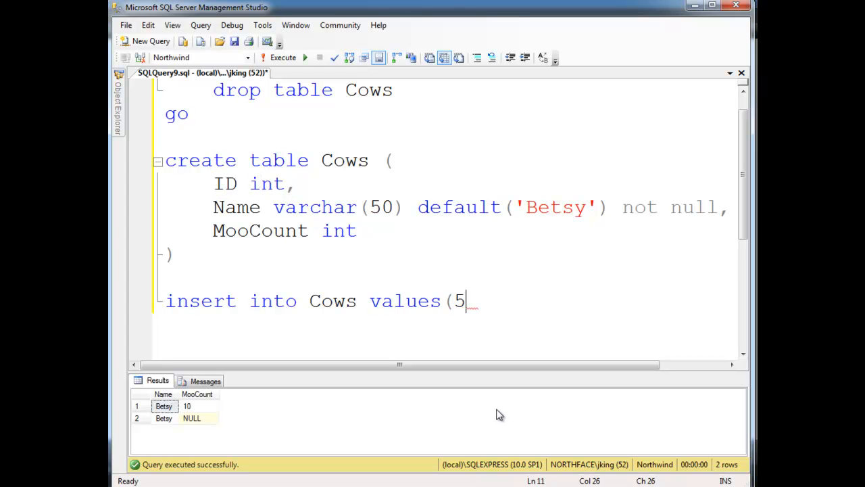
pyautogui.write(", 'Betsy', 0)")
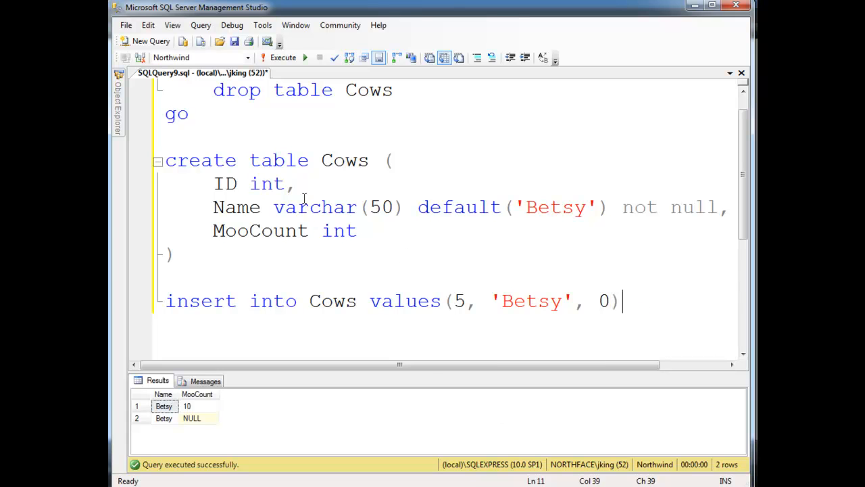
# Step: Add 'select * from cows' and execute the script, inserting one row
pyautogui.click(283, 57)
pyautogui.write('select * from cows')
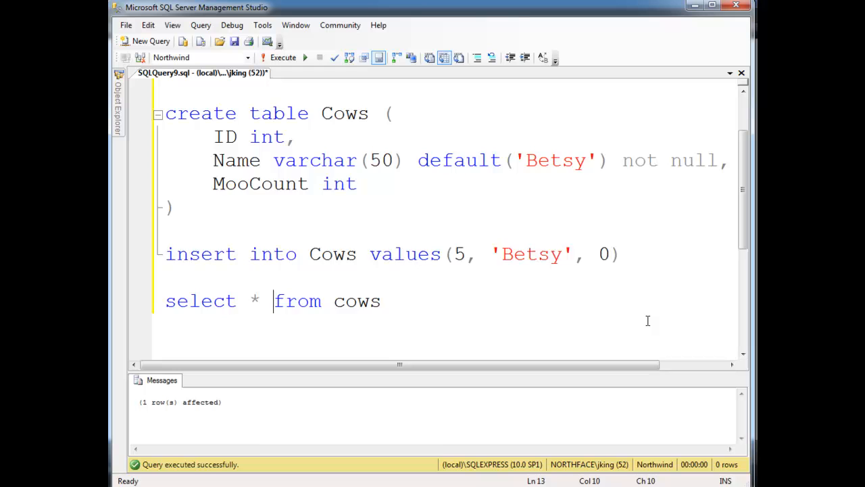
pyautogui.click(284, 56)
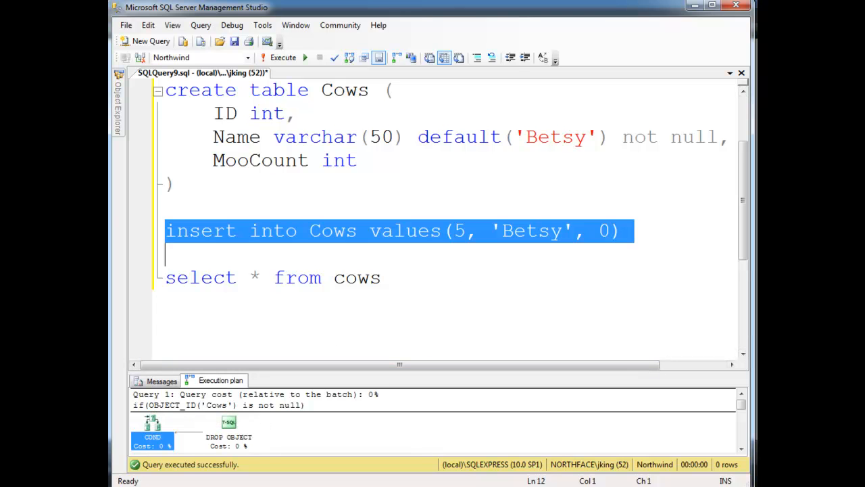
# Step: Duplicate the insert twice with names Billy and Bob, all ID 5, and execute
pyautogui.click(278, 57)
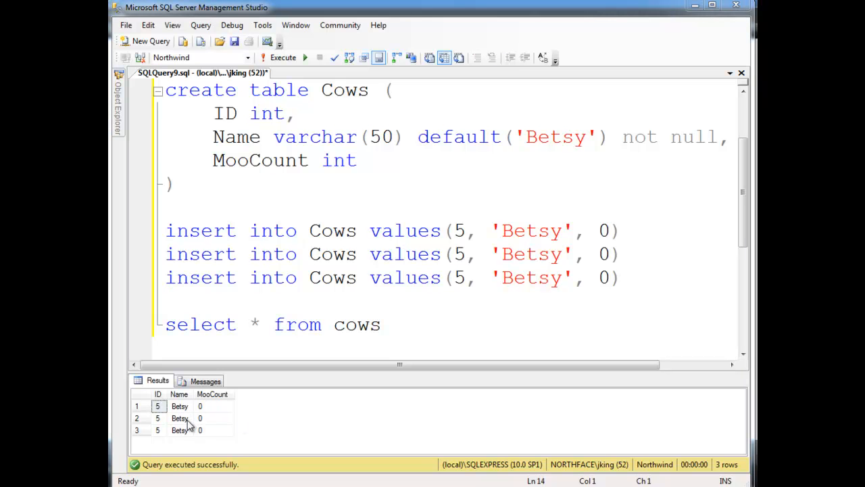
pyautogui.doubleClick(533, 254)
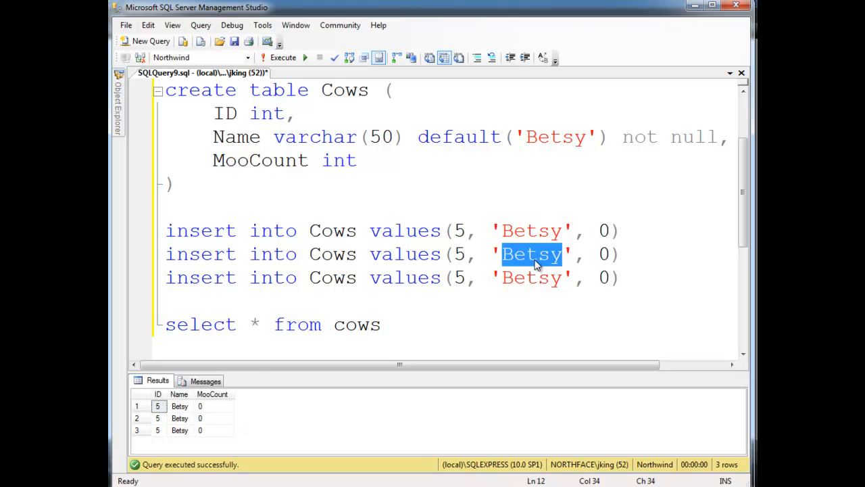
pyautogui.write('Billy')
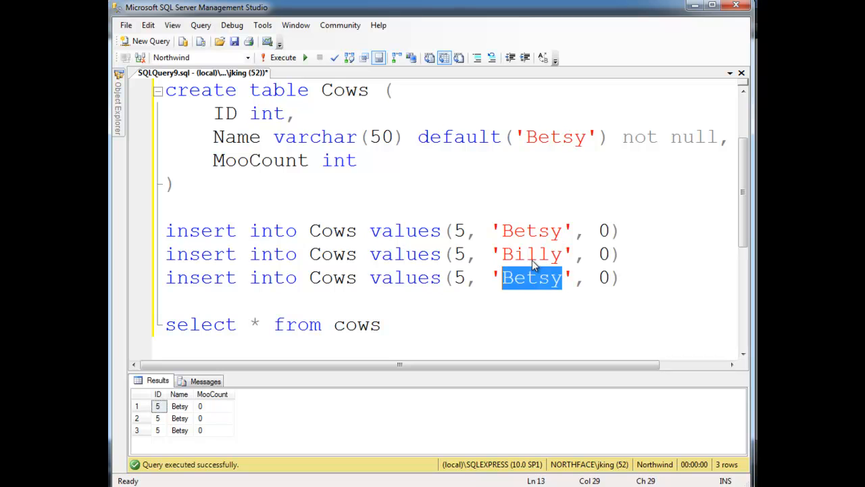
pyautogui.write('Bob')
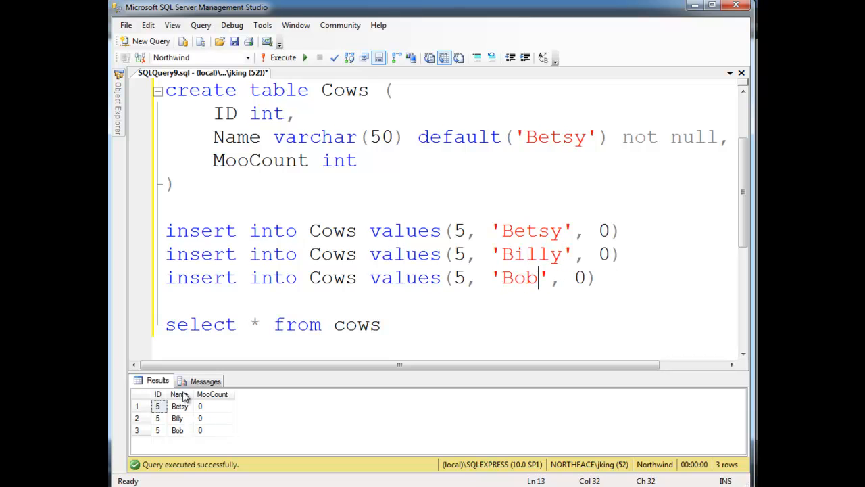
pyautogui.moveTo(162, 422)
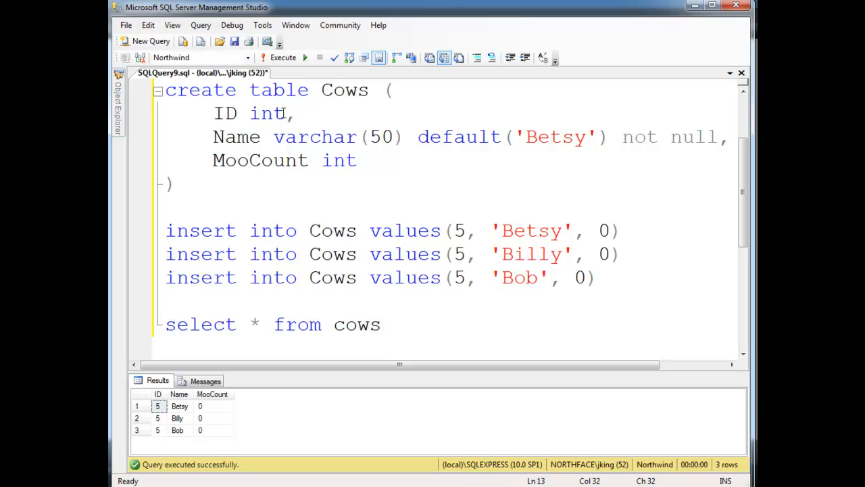
# Step: Declare ID as primary key, rerun, and examine the duplicate-key violation on the Billy insert
pyautogui.doubleClick(224, 114)
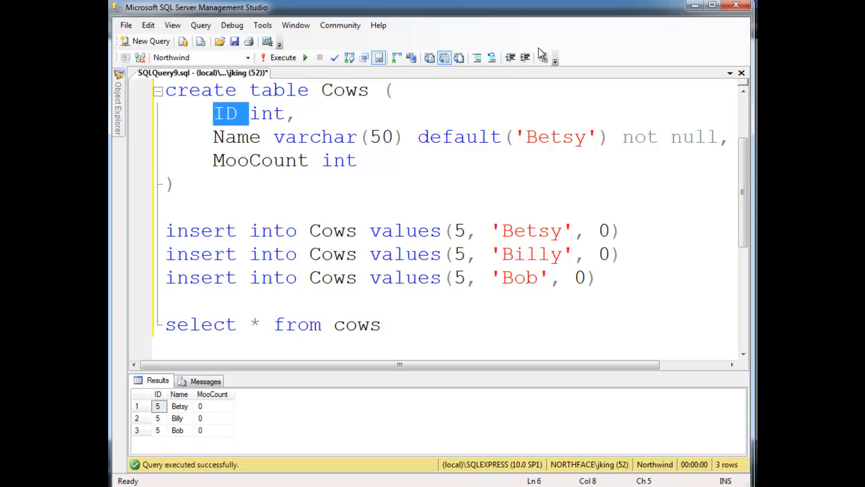
pyautogui.write('pr')
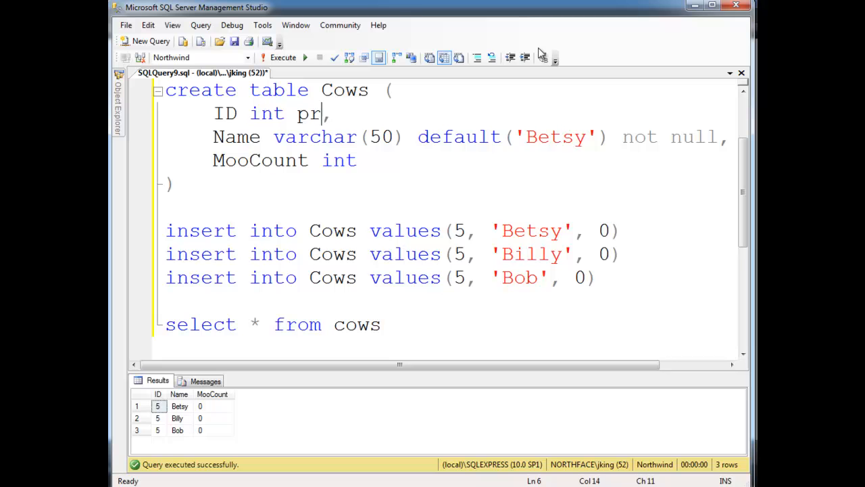
pyautogui.write('imary key')
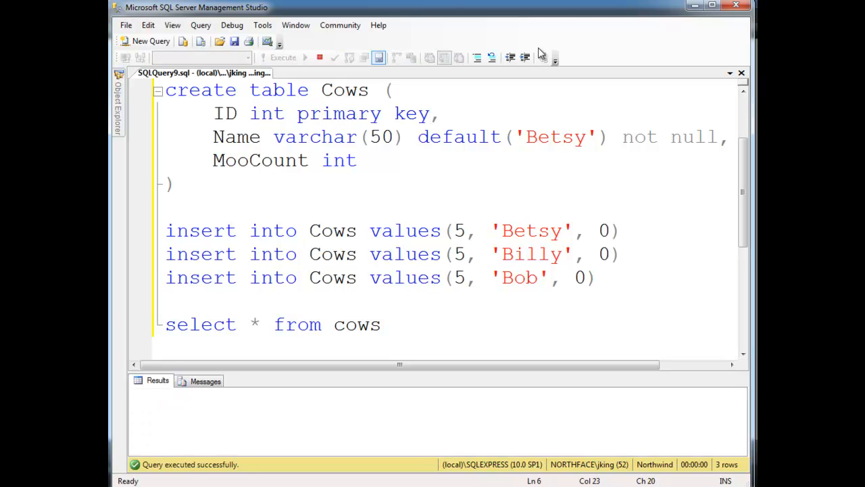
pyautogui.click(282, 57)
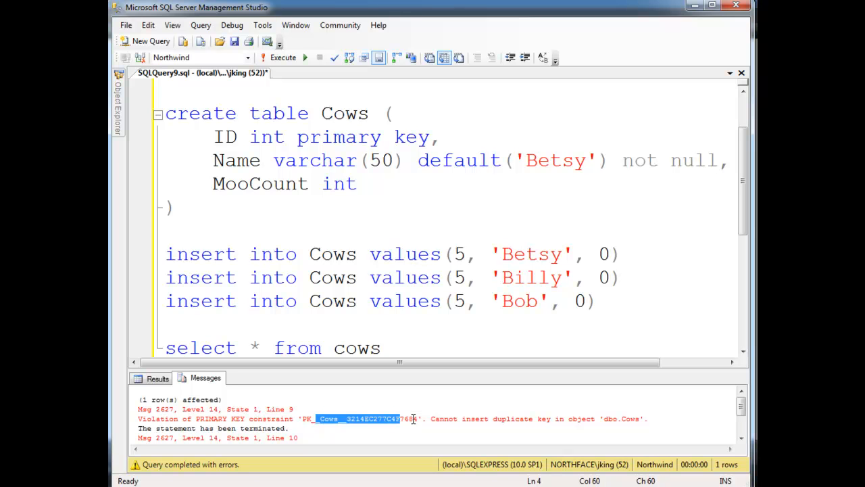
pyautogui.tripleClick(392, 277)
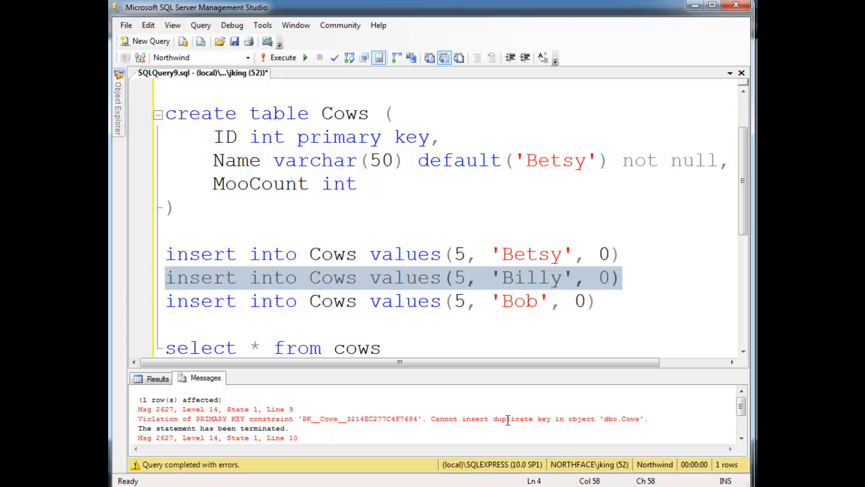
pyautogui.moveTo(638, 415)
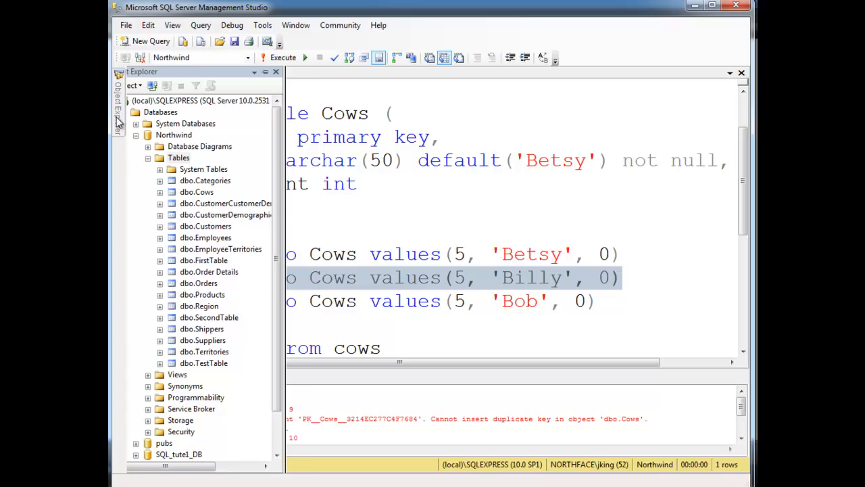
pyautogui.click(179, 157)
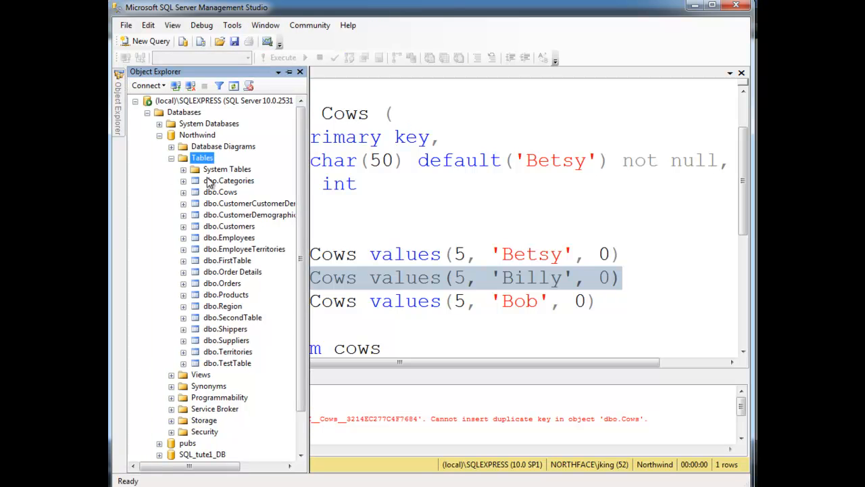
pyautogui.click(183, 192)
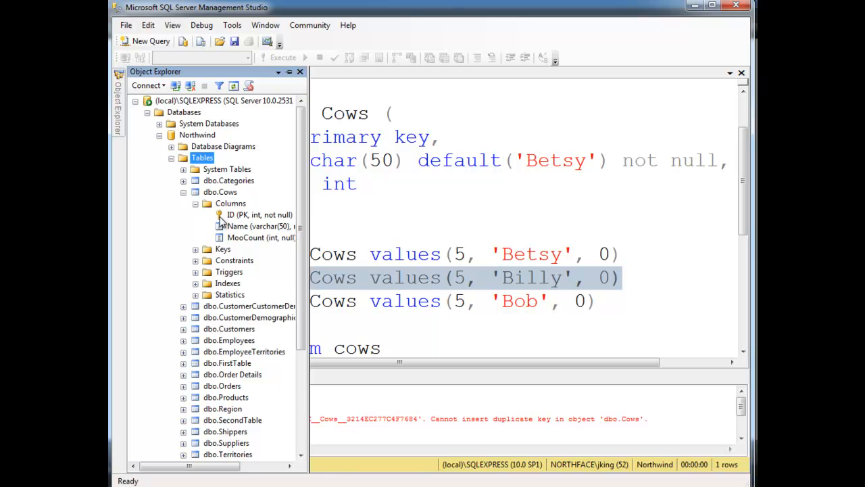
pyautogui.moveTo(233, 223)
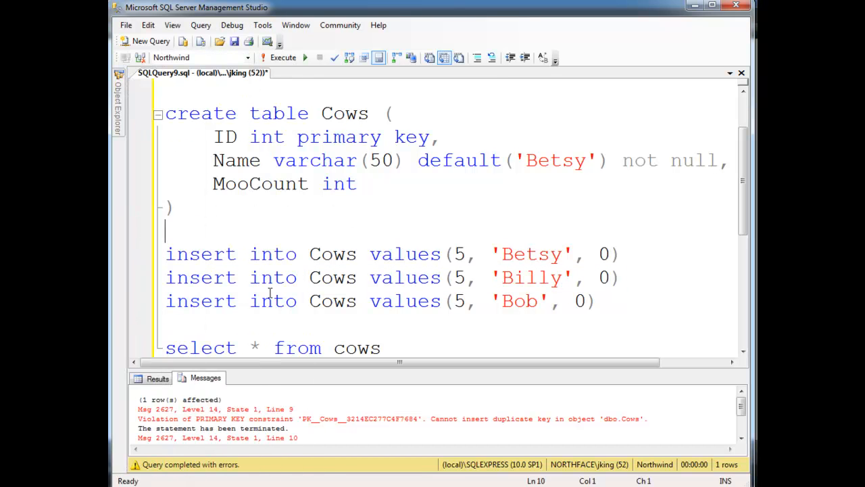
# Step: Rename the ID column to BrandingID in the create table statement, keeping it the primary key
pyautogui.doubleClick(225, 137)
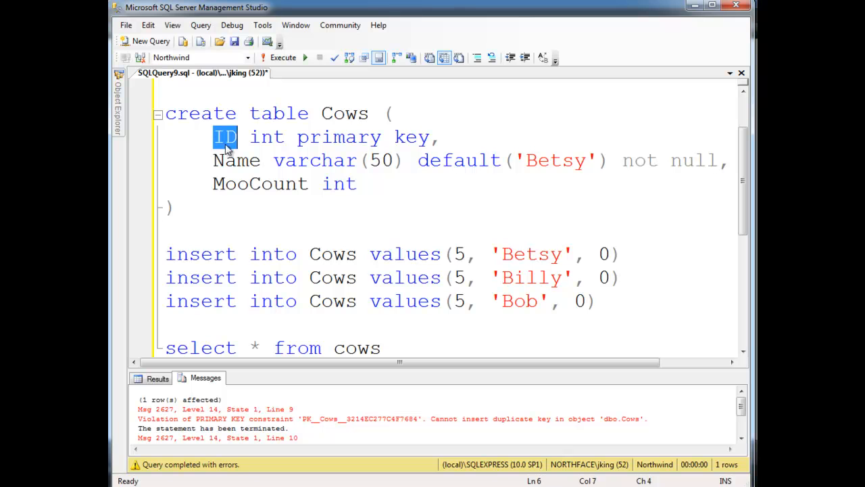
pyautogui.write('Branding')
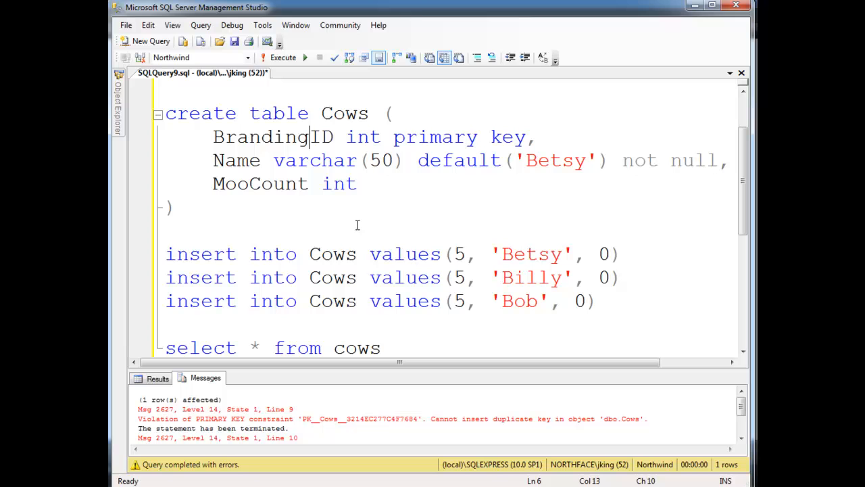
pyautogui.doubleClick(273, 137)
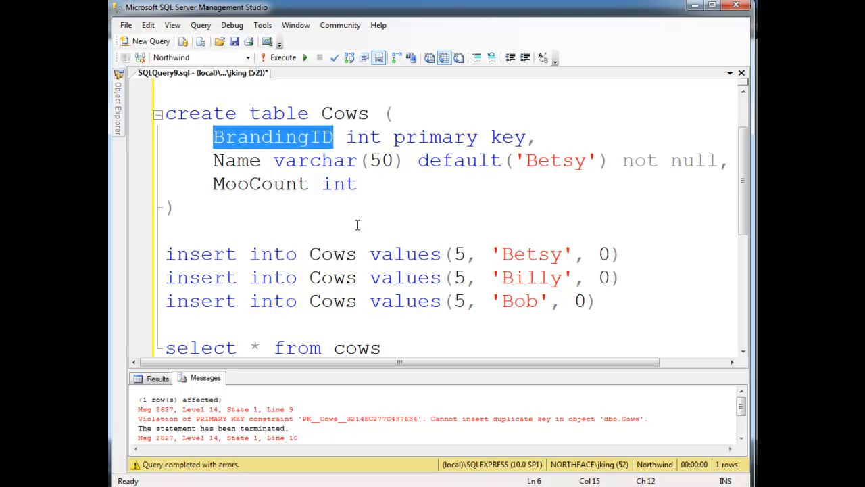
pyautogui.click(273, 136)
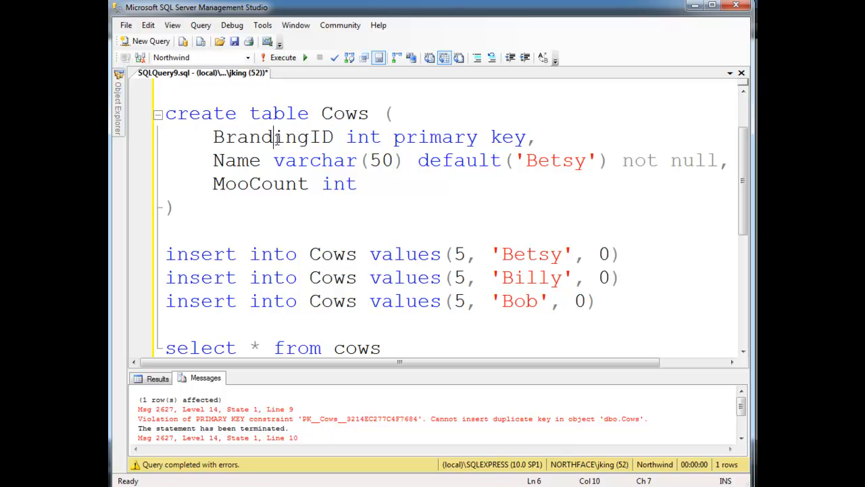
pyautogui.doubleClick(273, 137)
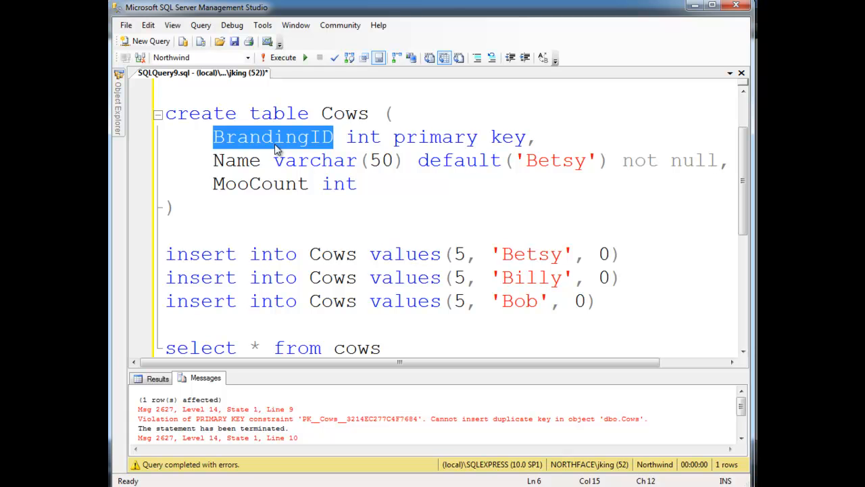
pyautogui.click(167, 230)
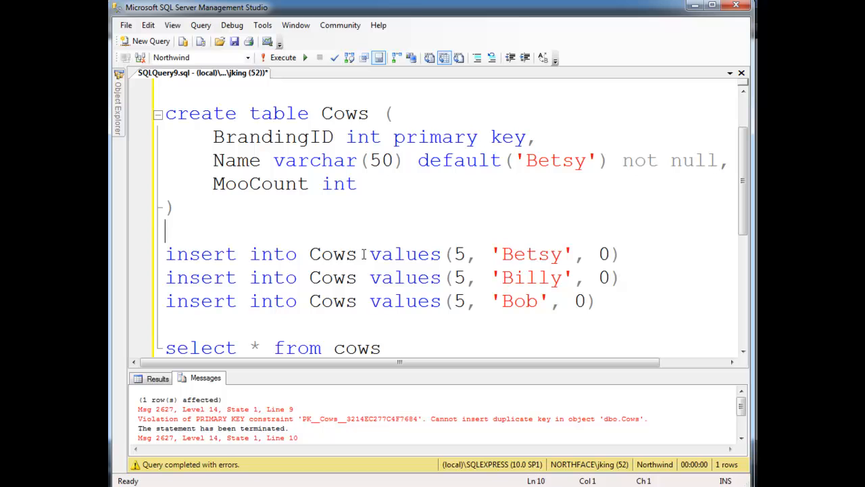
# Step: Use IDs 0, 1, 2 in the inserts, replace Billy with Betsy, and execute returning three rows
pyautogui.doubleClick(530, 277)
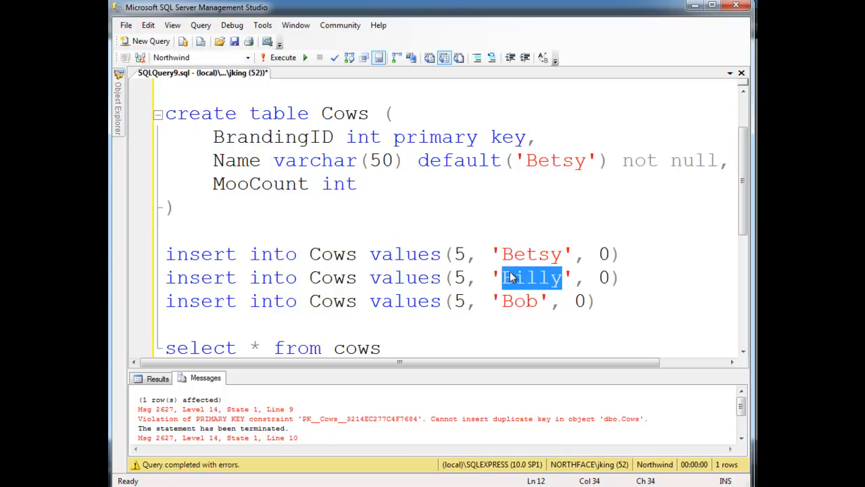
pyautogui.write('Bets')
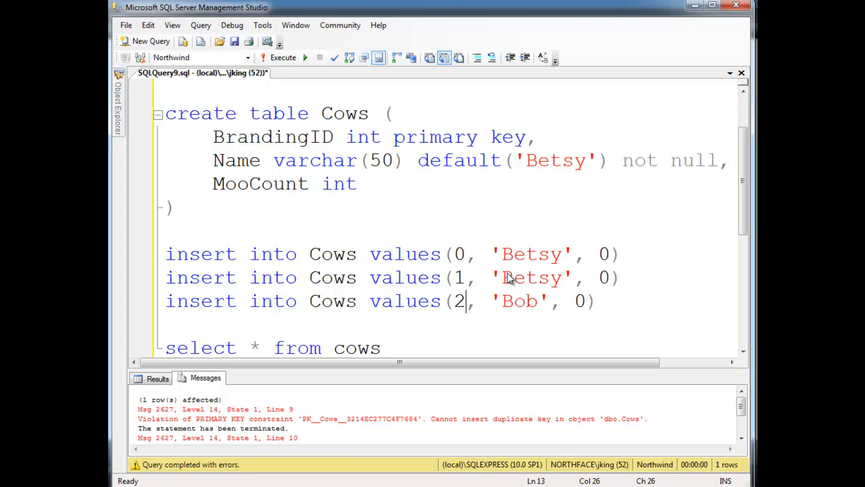
pyautogui.click(284, 56)
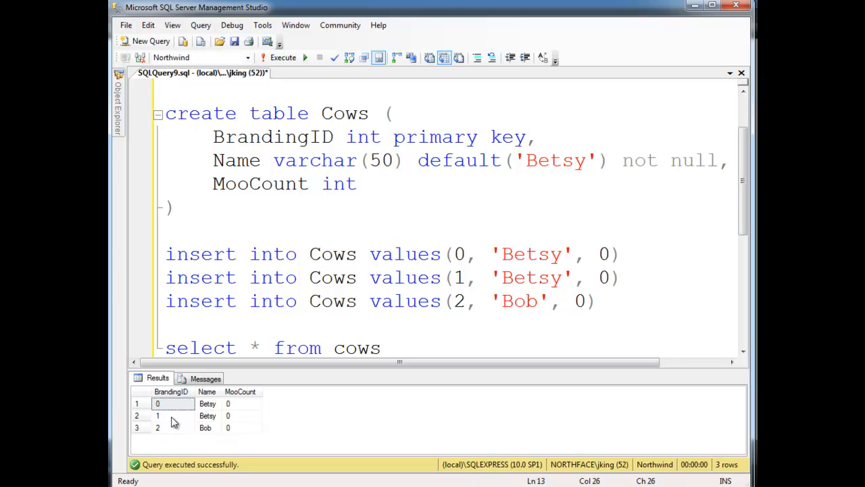
pyautogui.moveTo(169, 419)
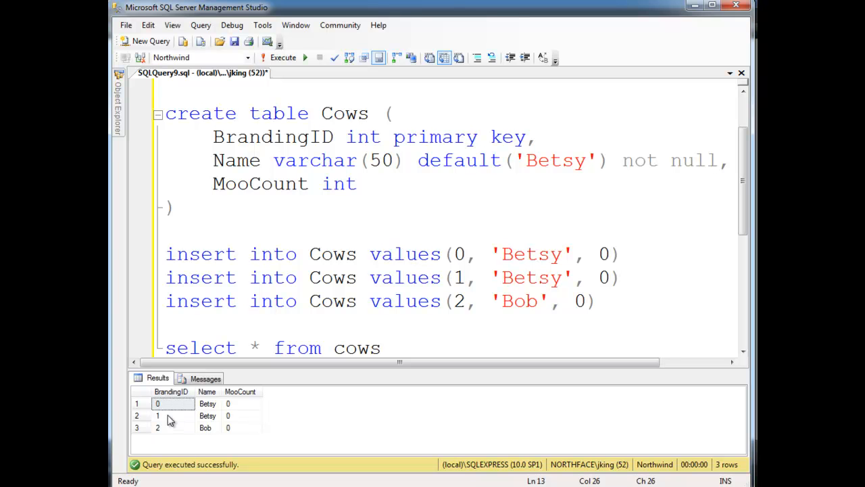
pyautogui.moveTo(186, 421)
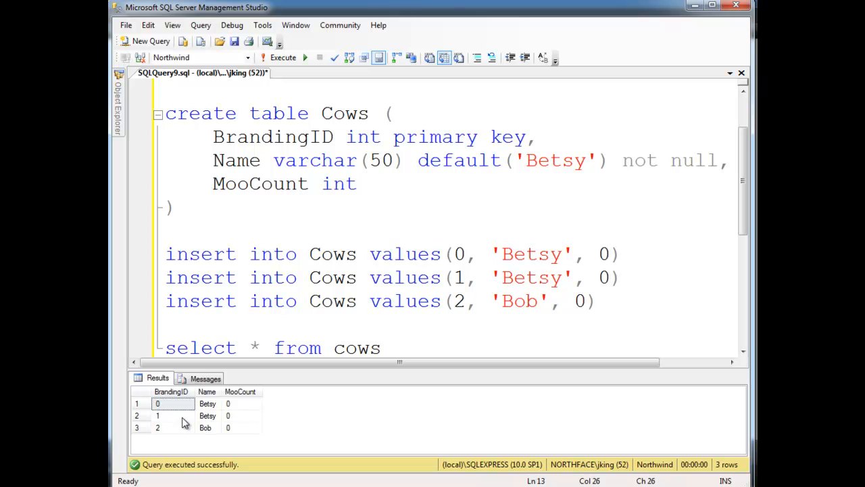
pyautogui.moveTo(215, 414)
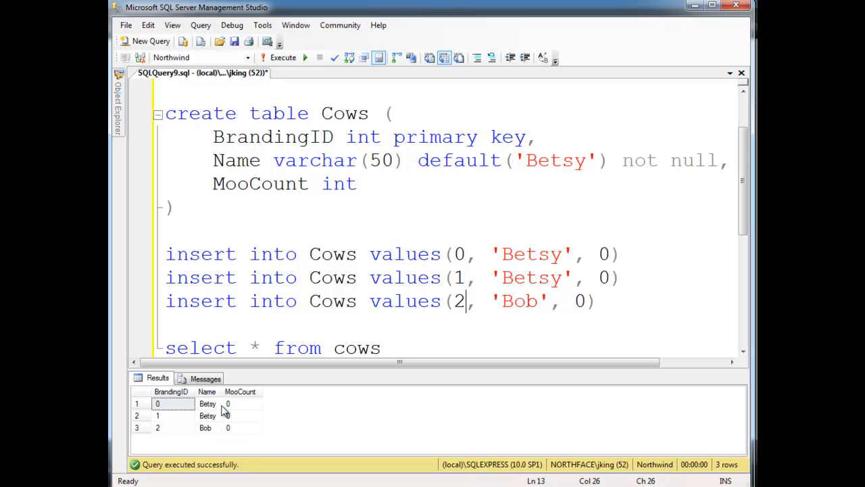
pyautogui.moveTo(230, 419)
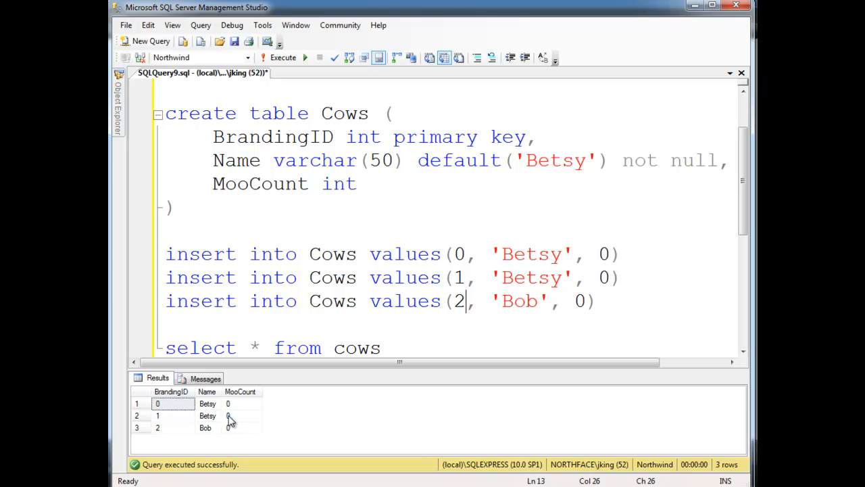
pyautogui.moveTo(230, 419)
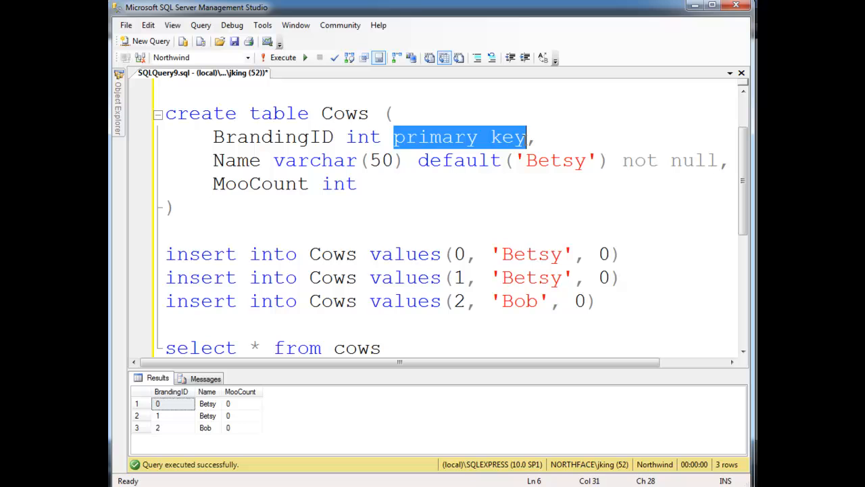
# Step: Declare BrandingID as identity(1,1) after primary key
pyautogui.click(615, 232)
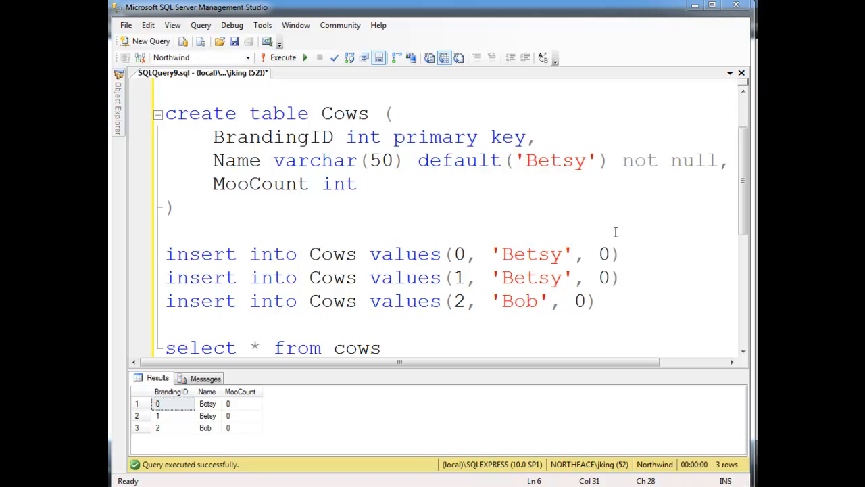
pyautogui.write('identit')
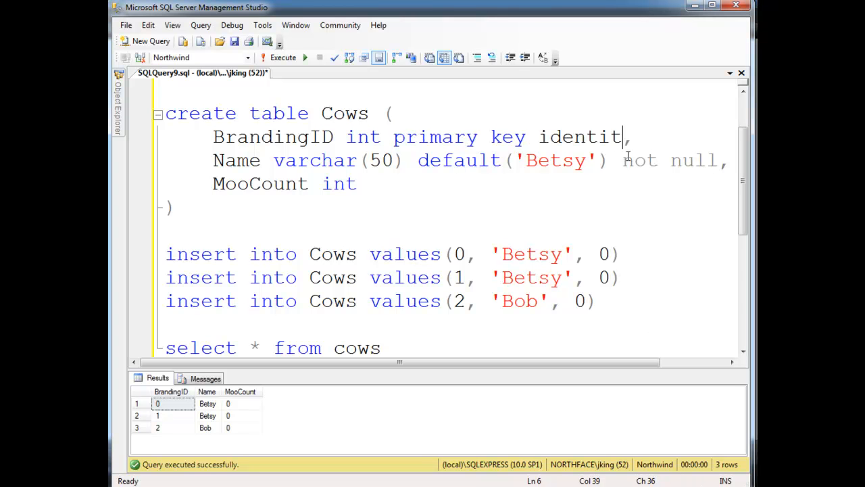
pyautogui.write('(1,1),')
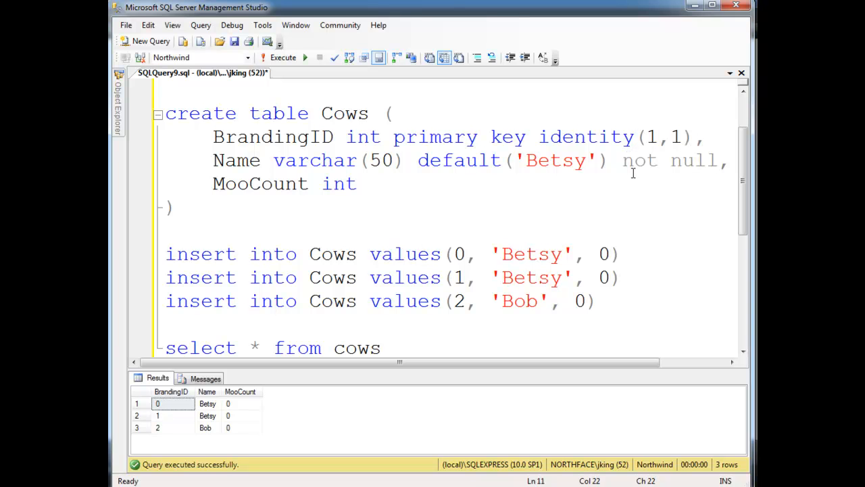
pyautogui.doubleClick(587, 137)
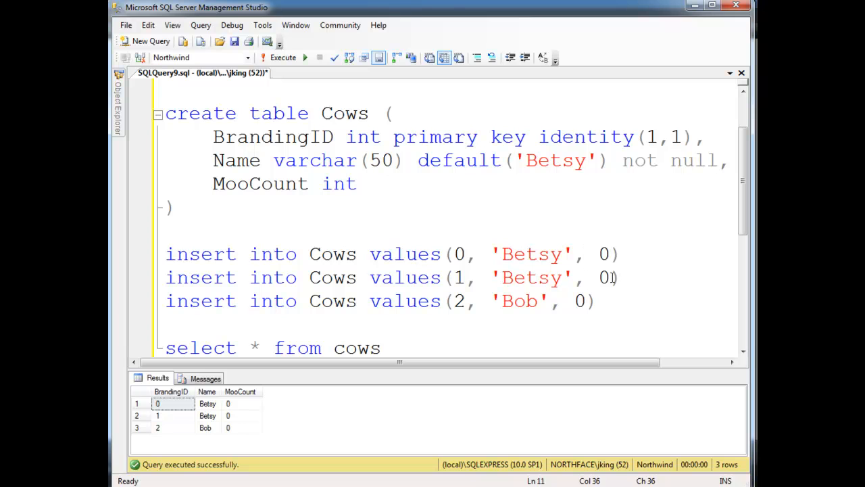
# Step: Remove the explicit ID values from the inserts so IDs auto-generate as 1, 2, 3
pyautogui.click(492, 254)
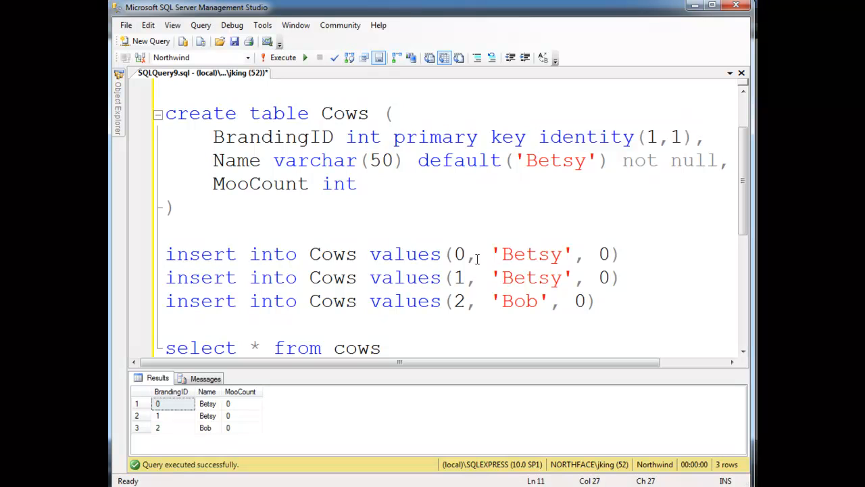
pyautogui.click(459, 254)
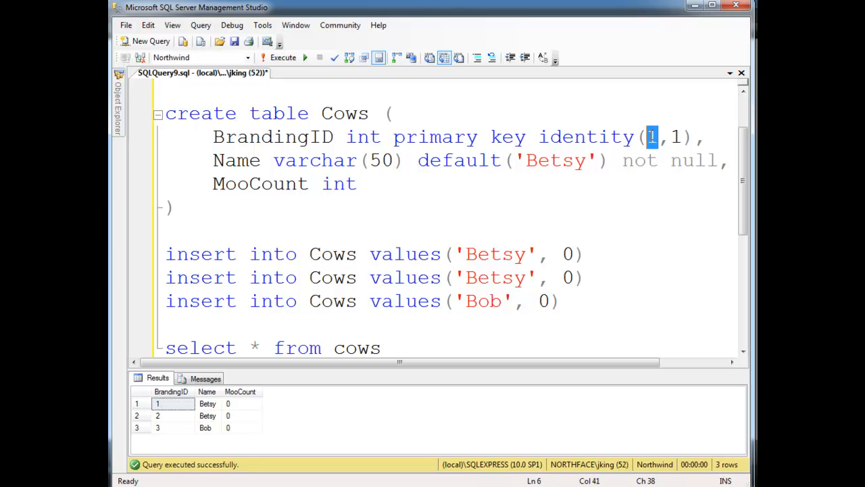
pyautogui.moveTo(165, 435)
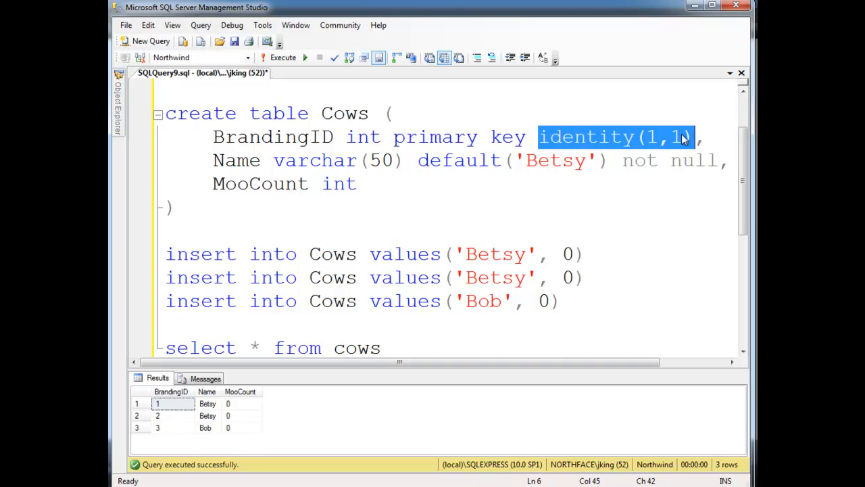
# Step: Run with identity(100,11) to get IDs 100, 111, 122, then restore identity(1,1)
pyautogui.click(655, 136)
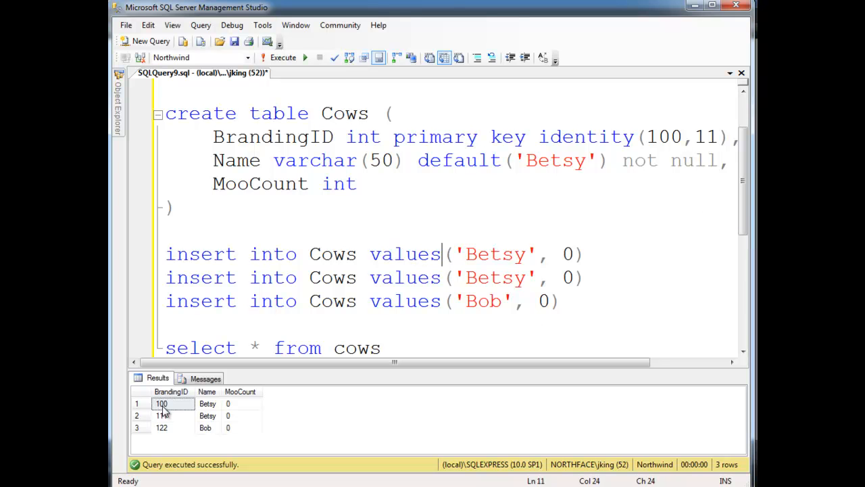
pyautogui.moveTo(165, 436)
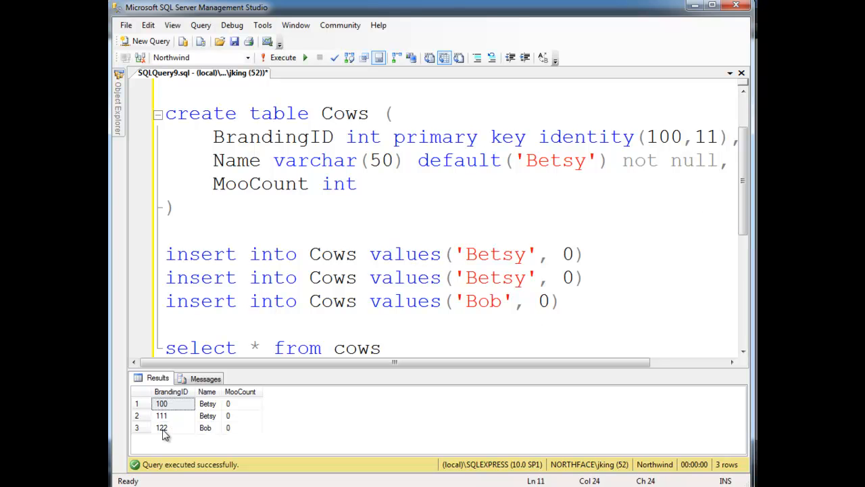
pyautogui.moveTo(687, 157)
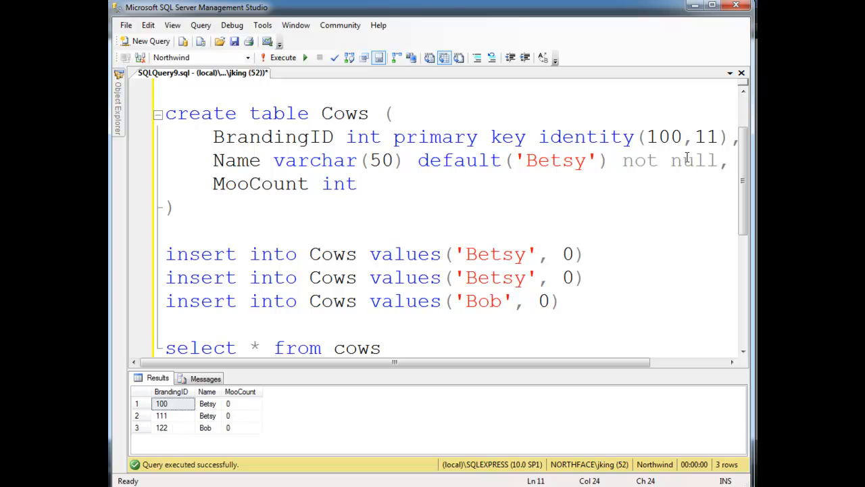
pyautogui.click(665, 138)
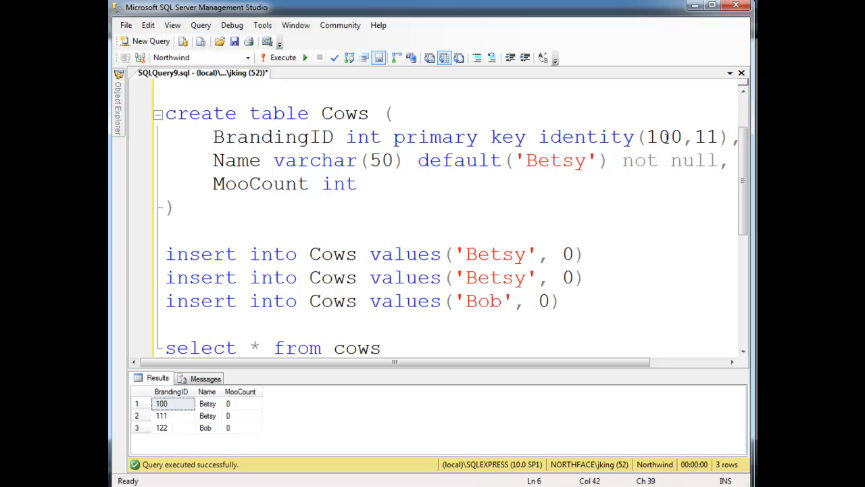
pyautogui.write('1,1')
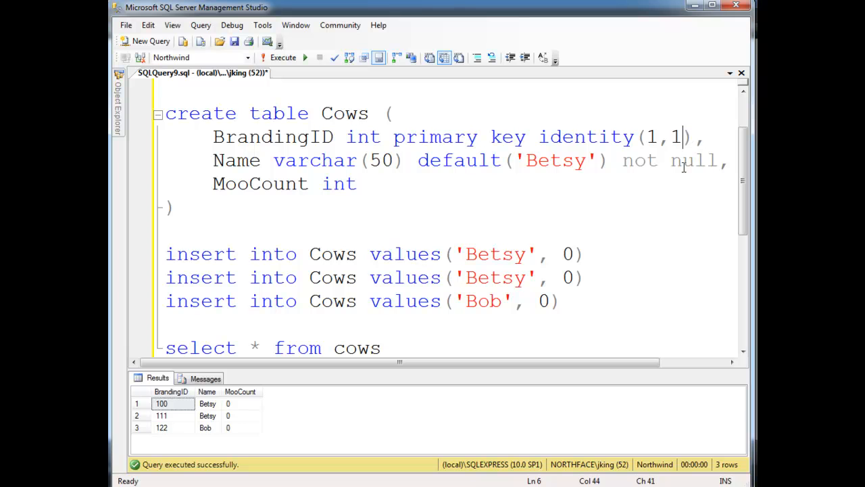